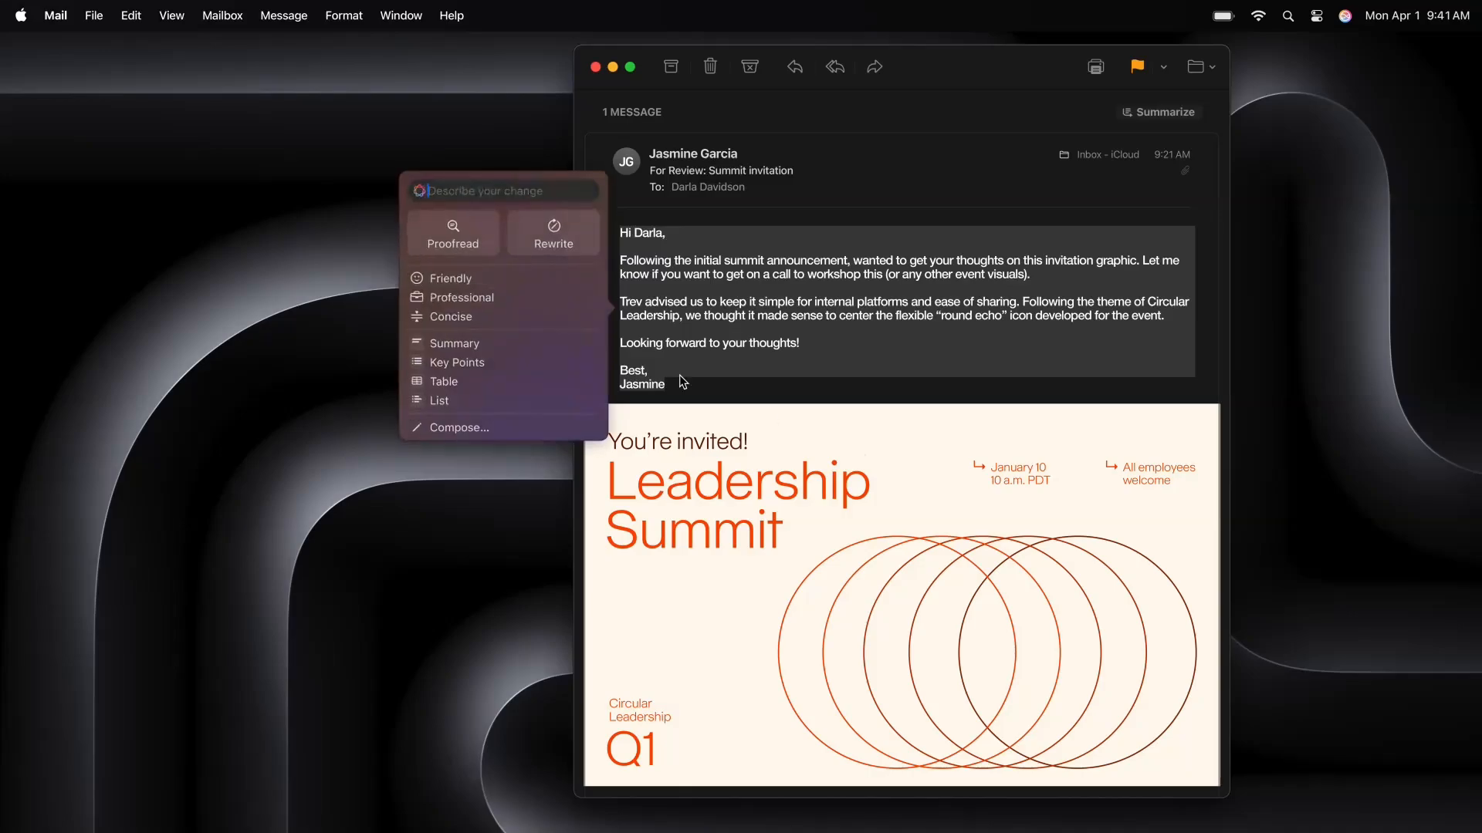
# Generate a Writing Tools Summary of Jasmine's summit invitation email in the Summary popover
pyautogui.click(453, 343)
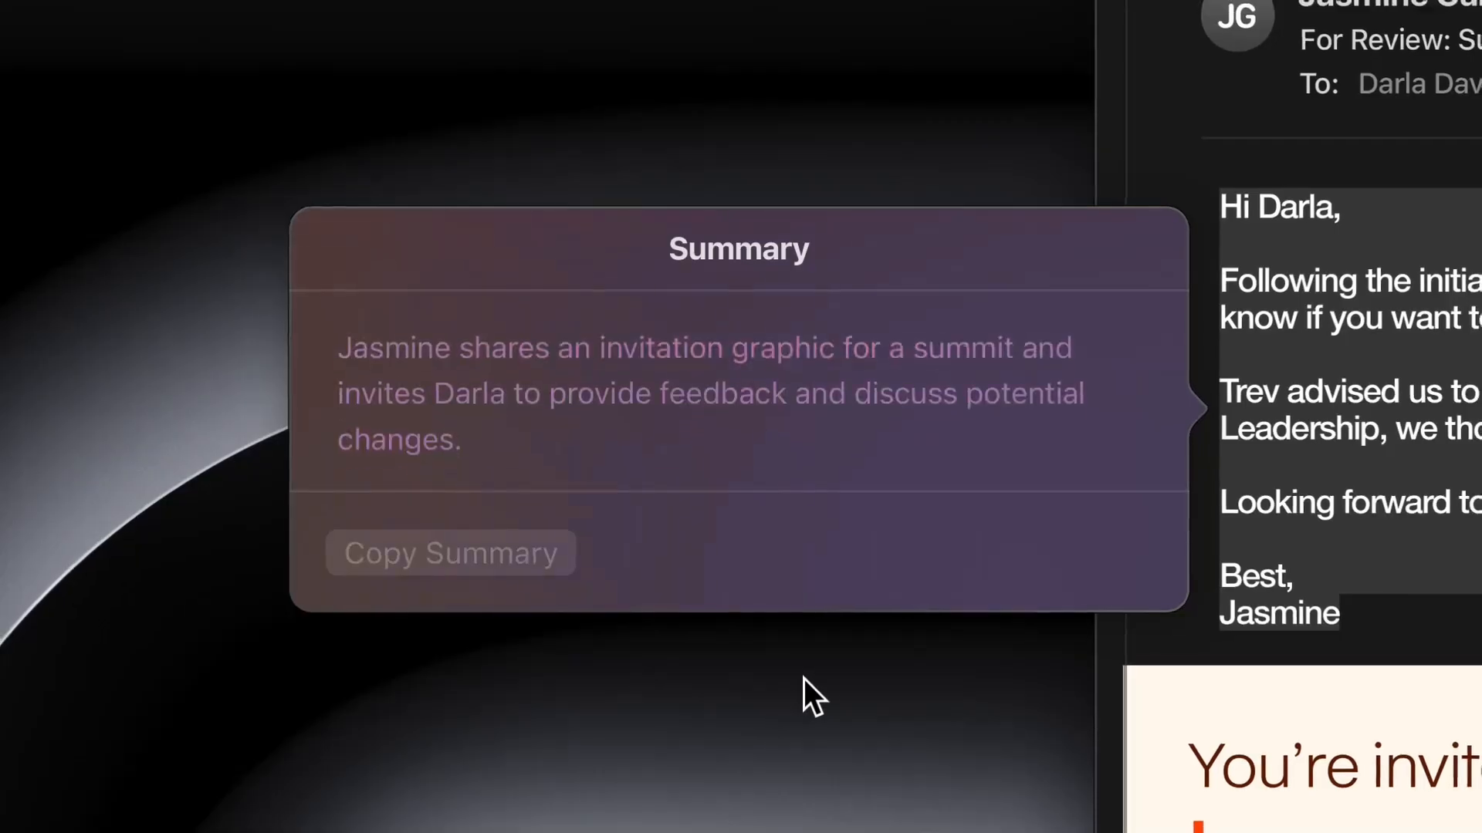